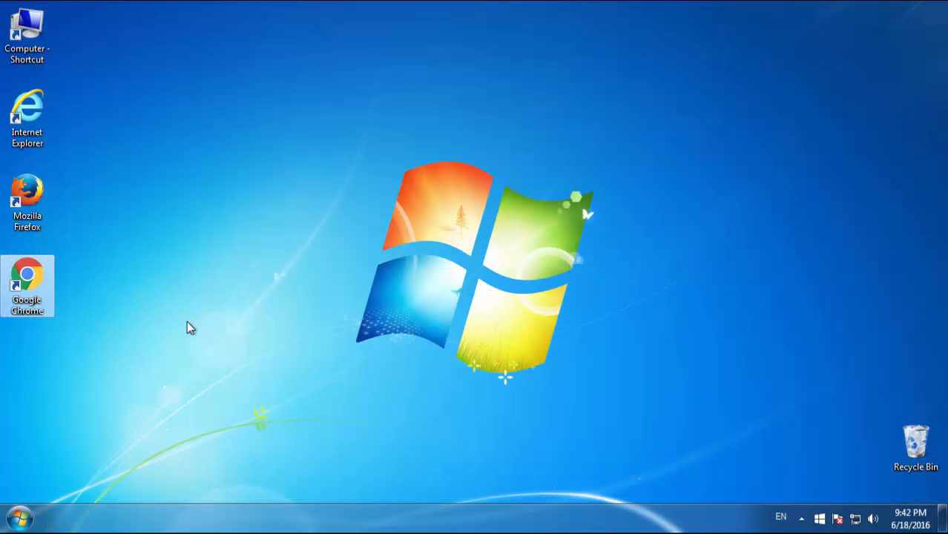
Step: Show Control Panel's installed programs sorted with the newest installs first
click(18, 516)
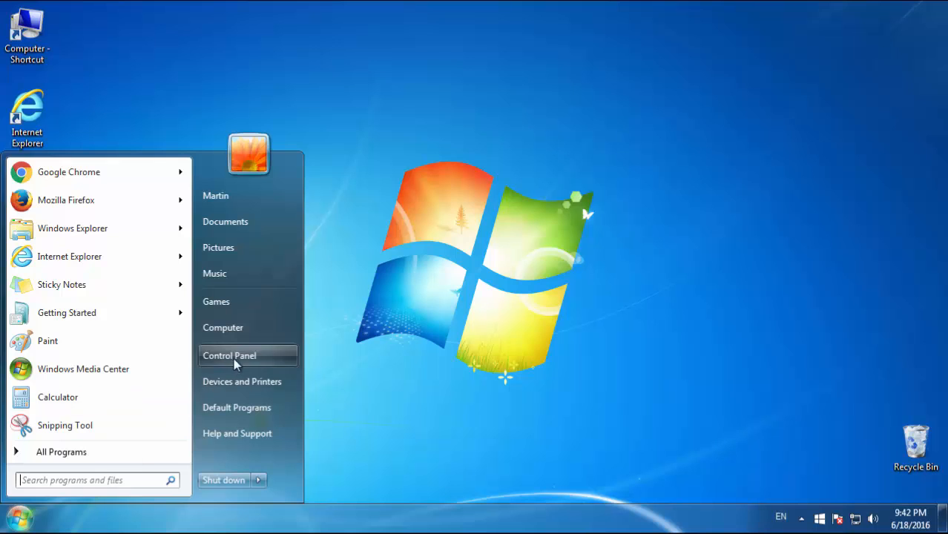
click(228, 356)
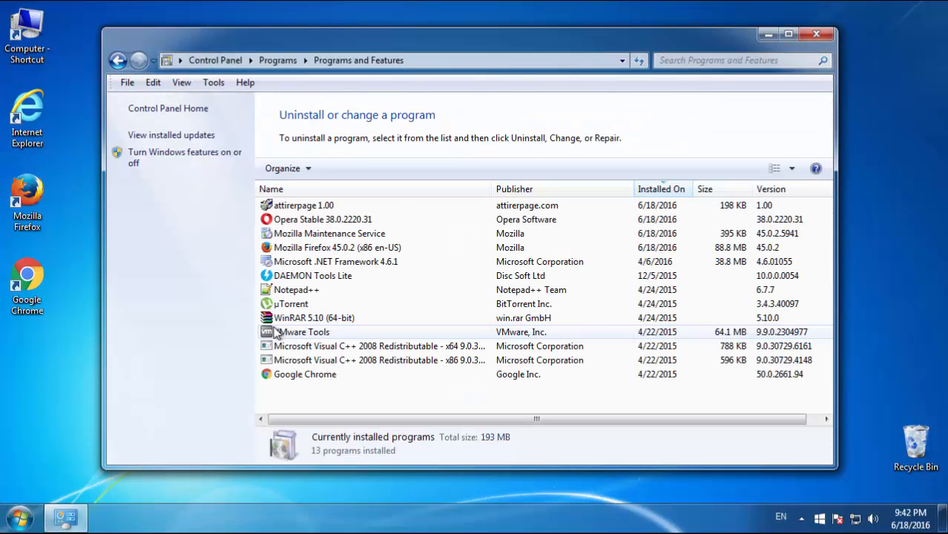
click(660, 188)
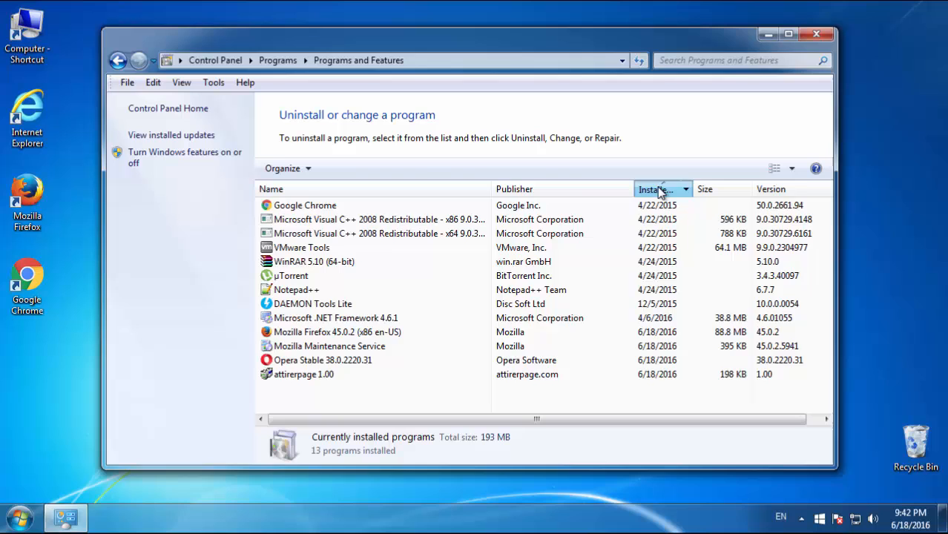
click(659, 190)
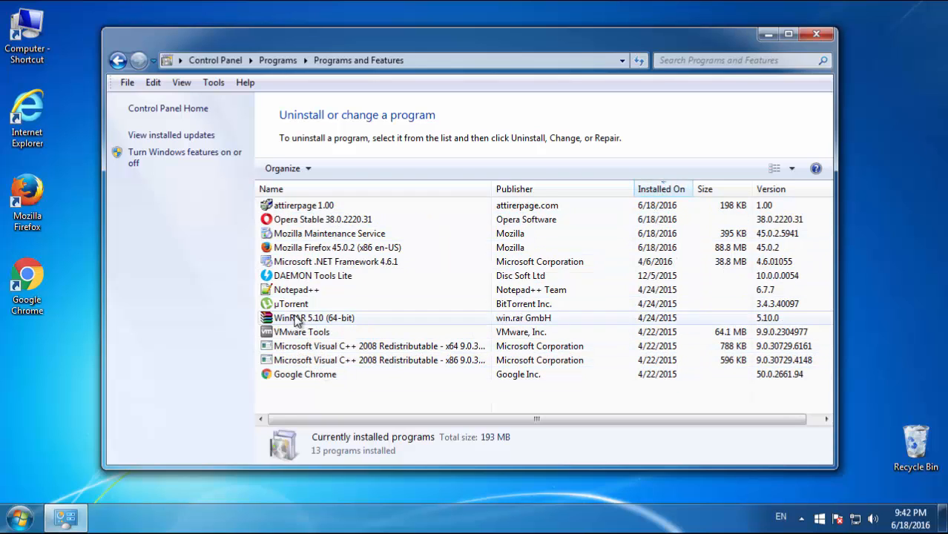
Step: Select attirerpage and launch its uninstaller
click(322, 219)
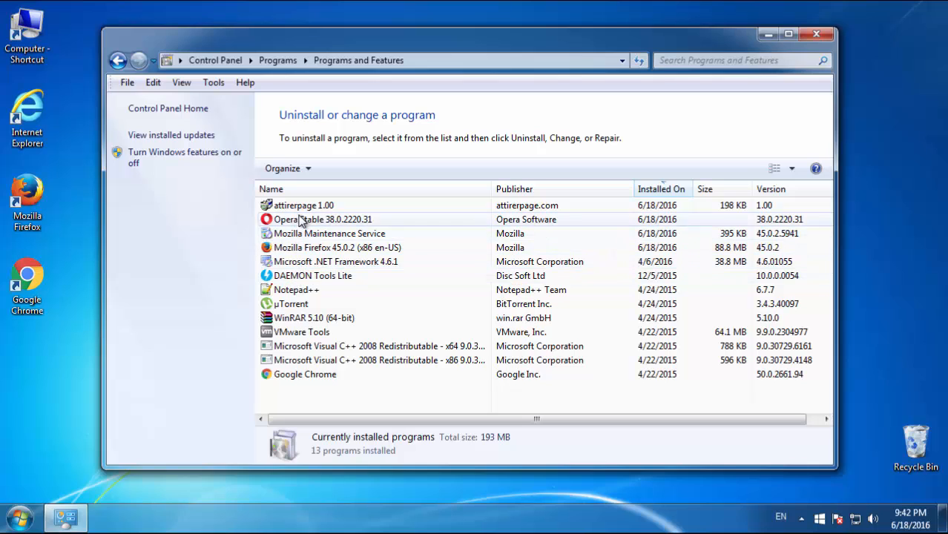
click(304, 205)
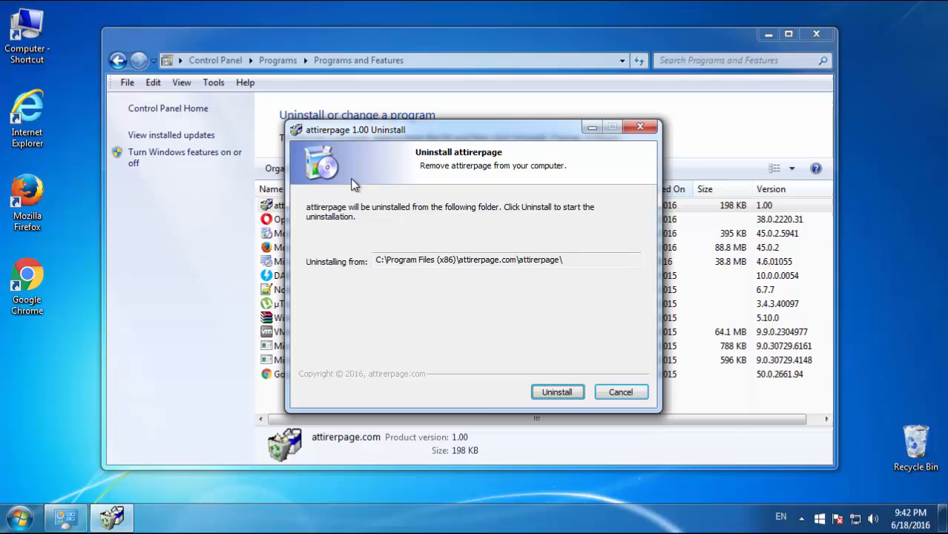
Step: Confirm the attirerpage removal and finish the uninstall wizard, leaving 12 programs
click(558, 392)
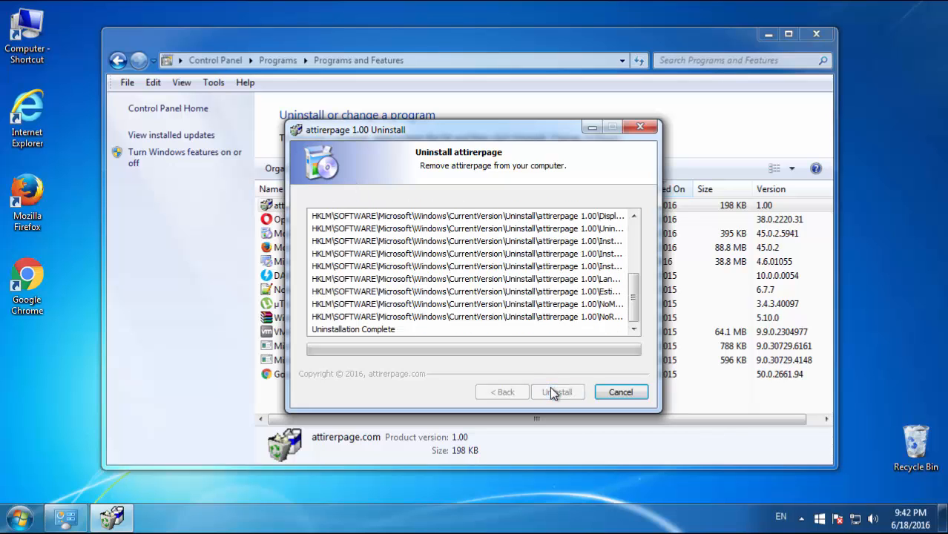
click(557, 392)
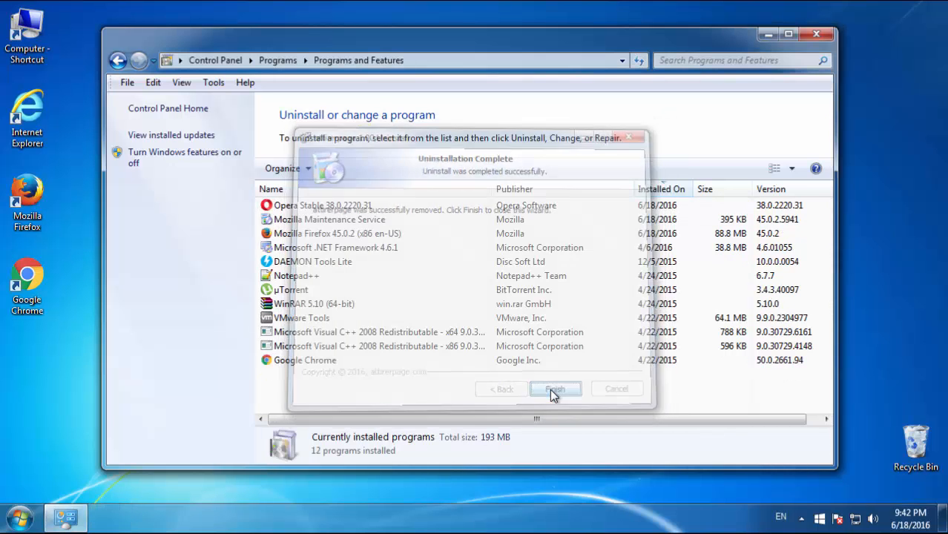
click(554, 389)
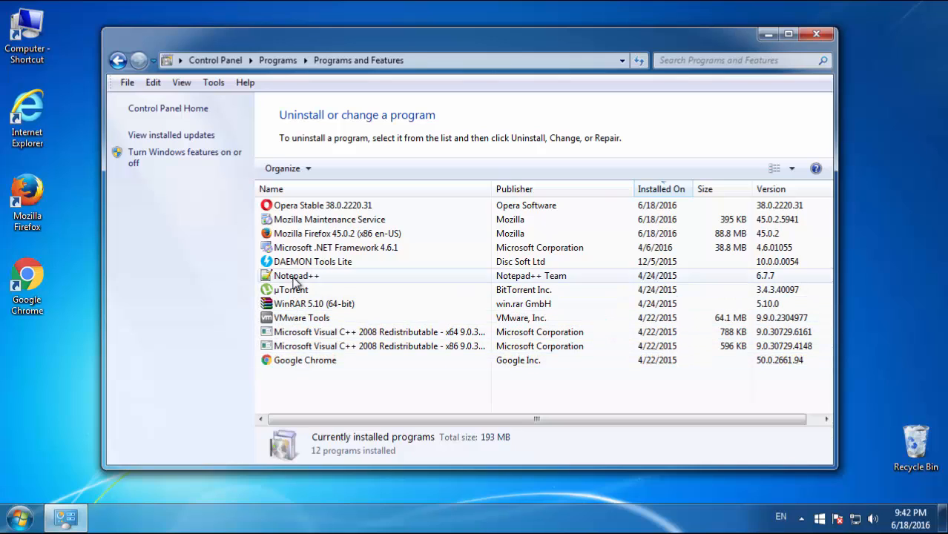
mouse_move(597, 162)
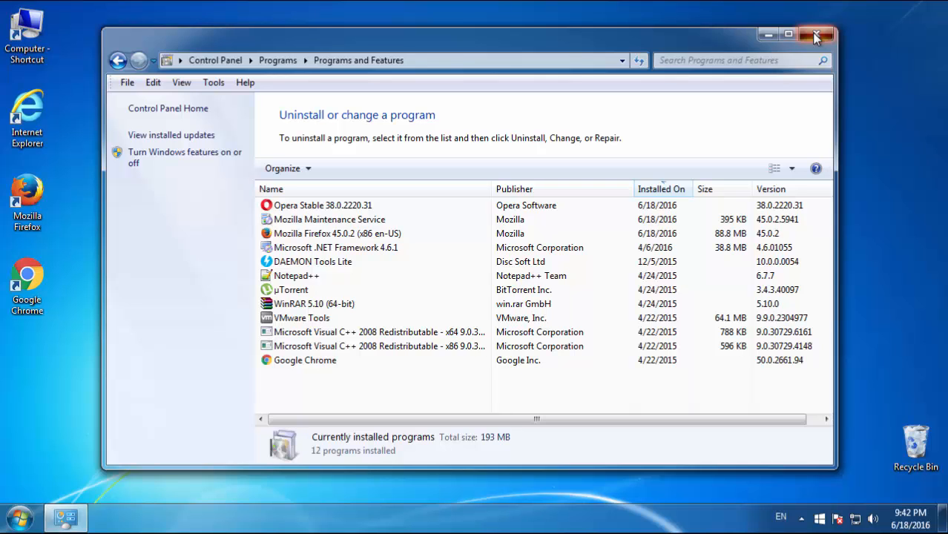
Step: Close Programs and Features and restart Windows into Safe Mode via the Start menu
click(816, 36)
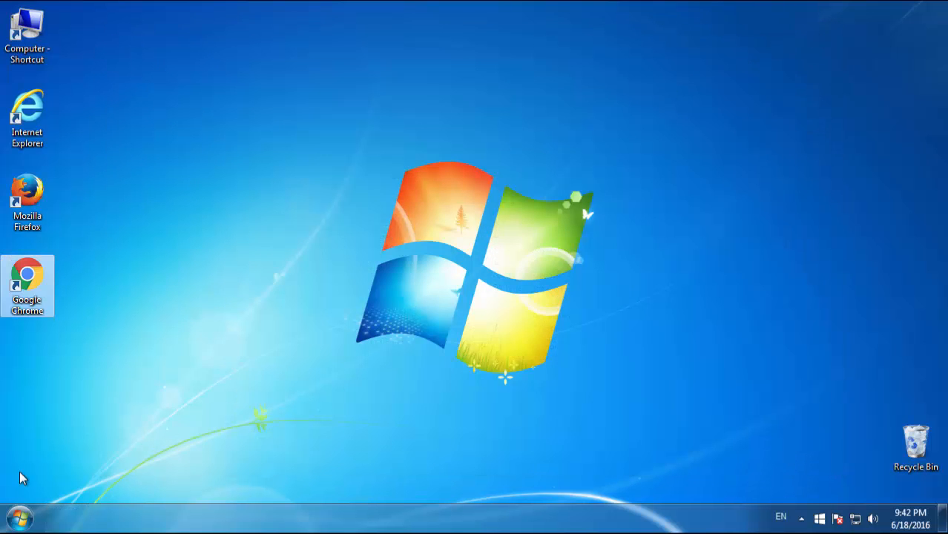
click(21, 516)
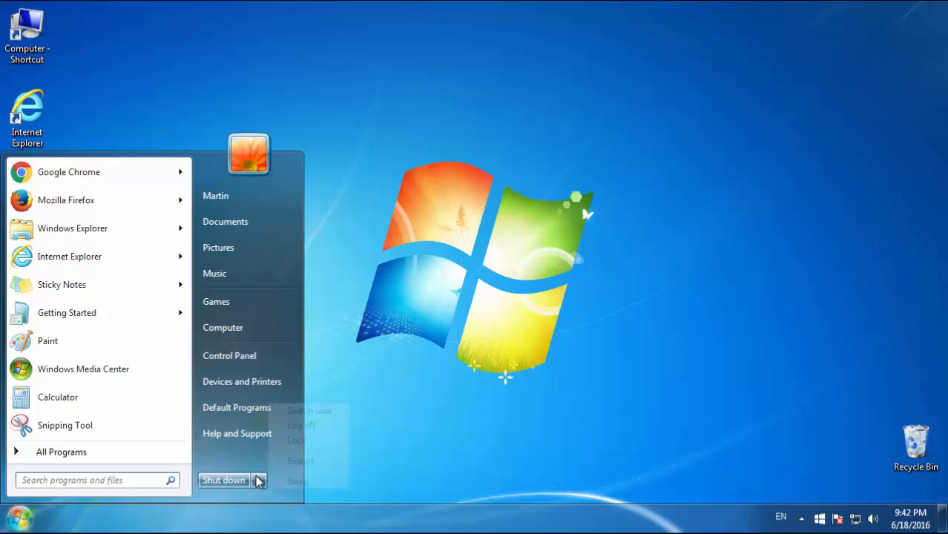
click(222, 481)
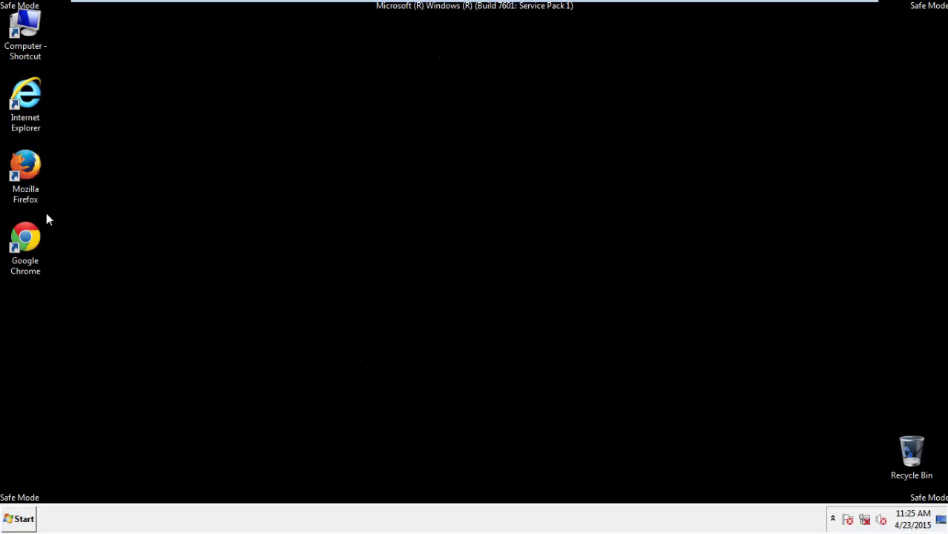
Step: Launch Firefox and clear all history, cookies, cache, logins and site data for Everything
double_click(25, 164)
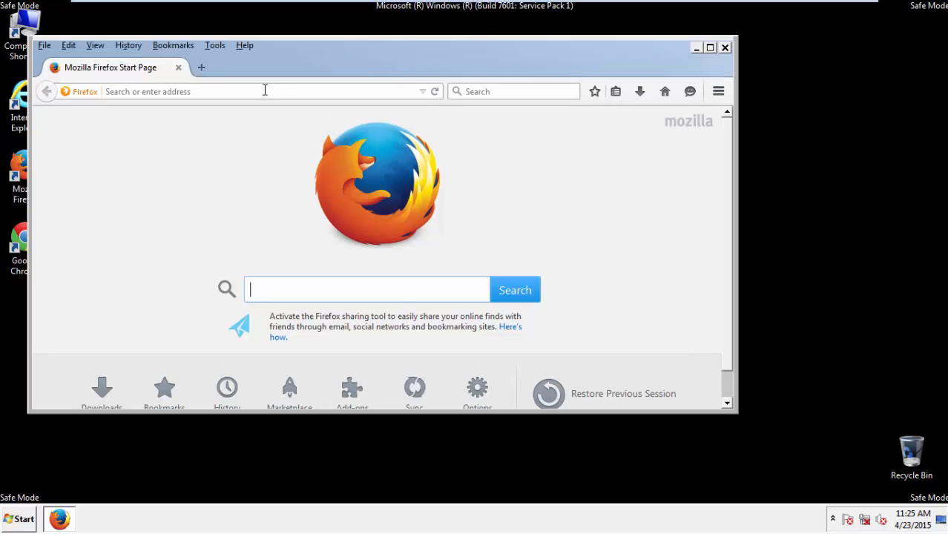
click(128, 44)
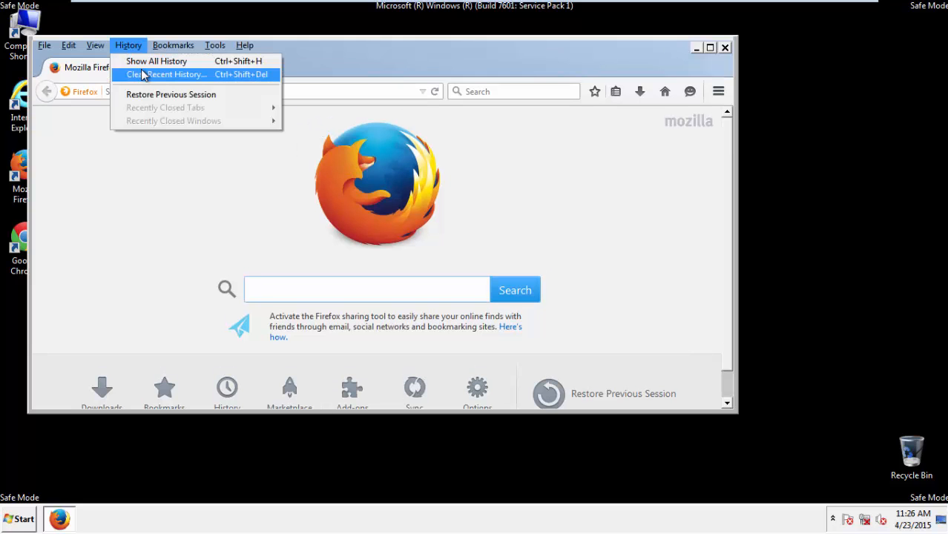
click(168, 74)
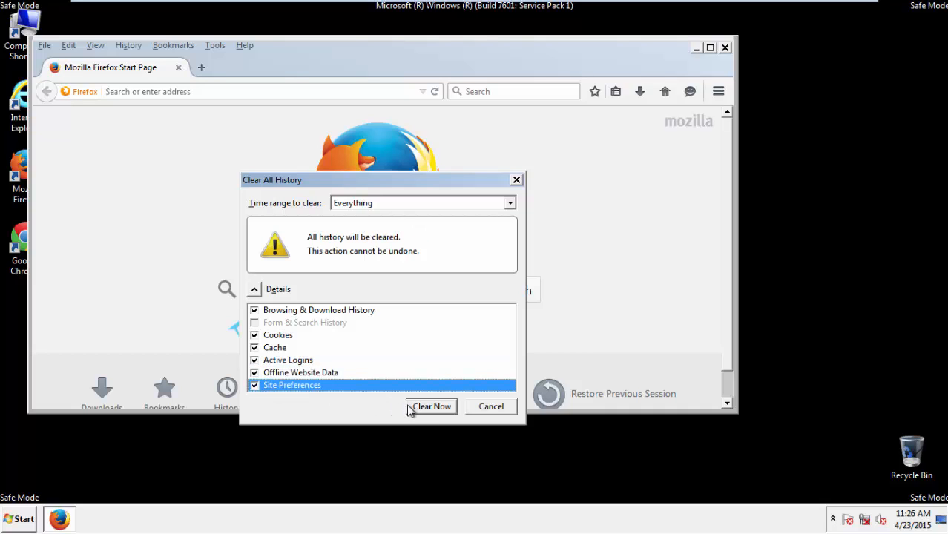
mouse_move(432, 409)
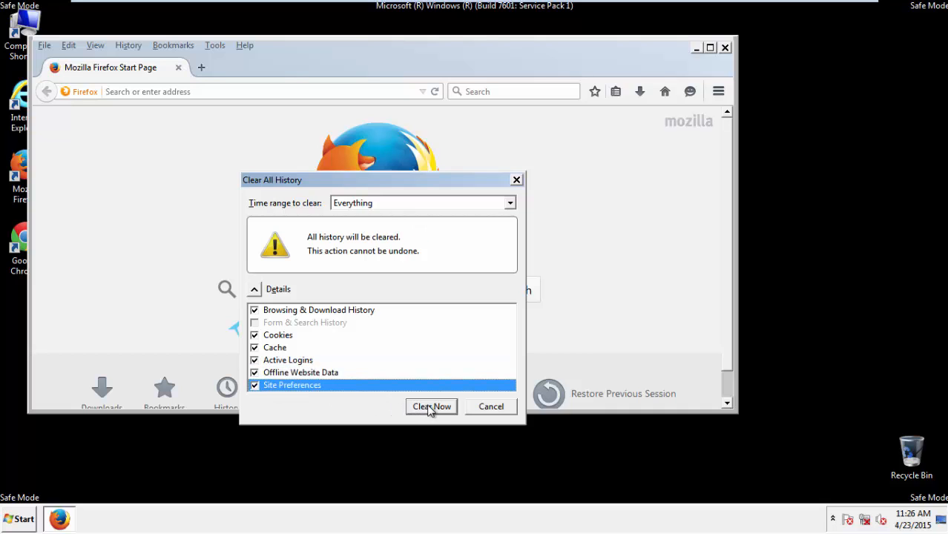
click(430, 407)
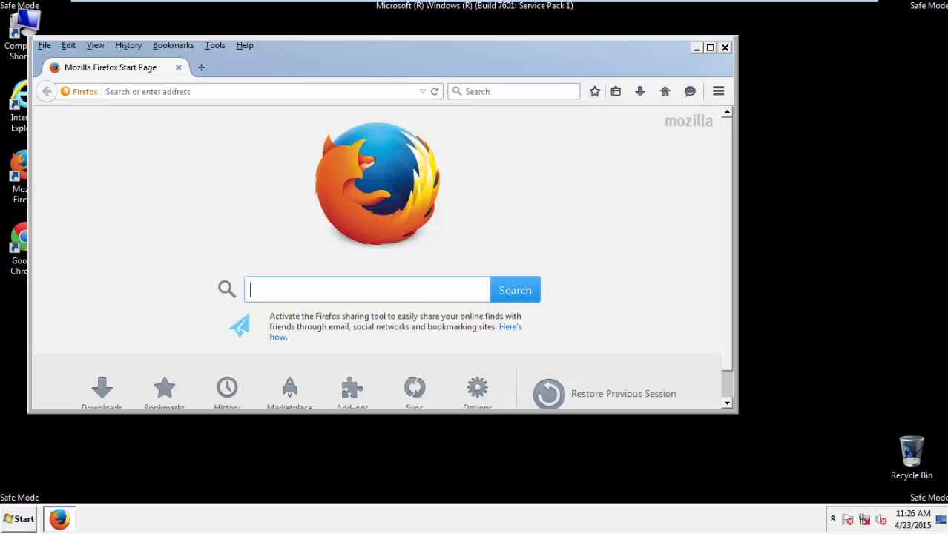
Step: Refresh Firefox to defaults from Troubleshooting Information and finish the import wizard
click(243, 44)
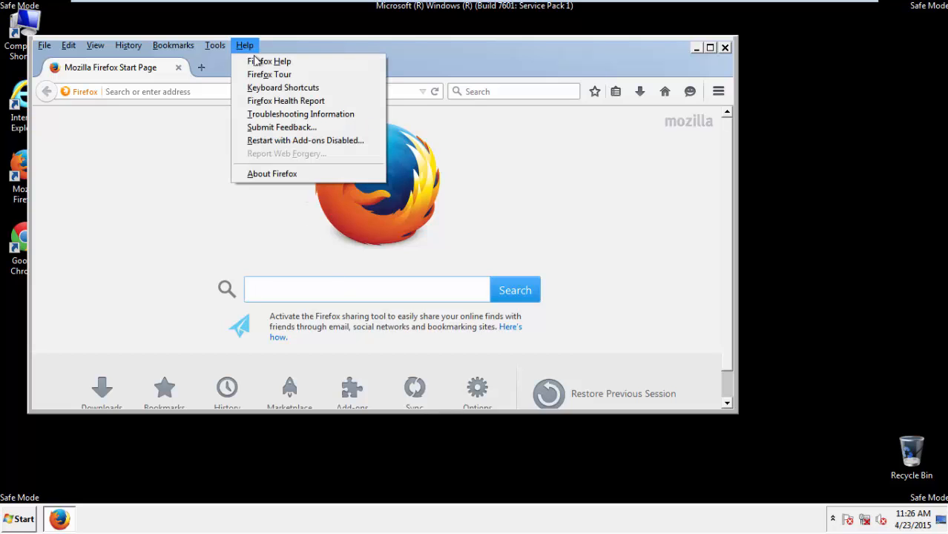
click(300, 113)
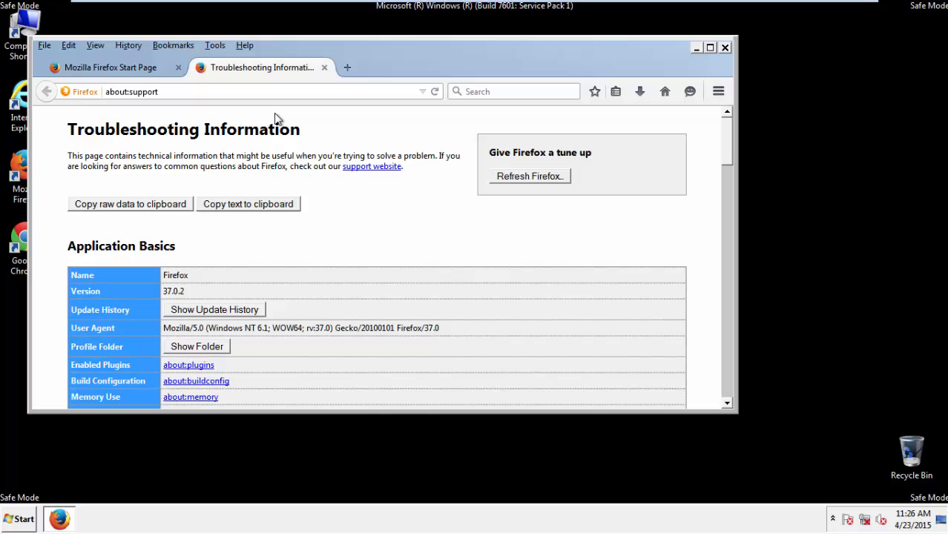
click(528, 175)
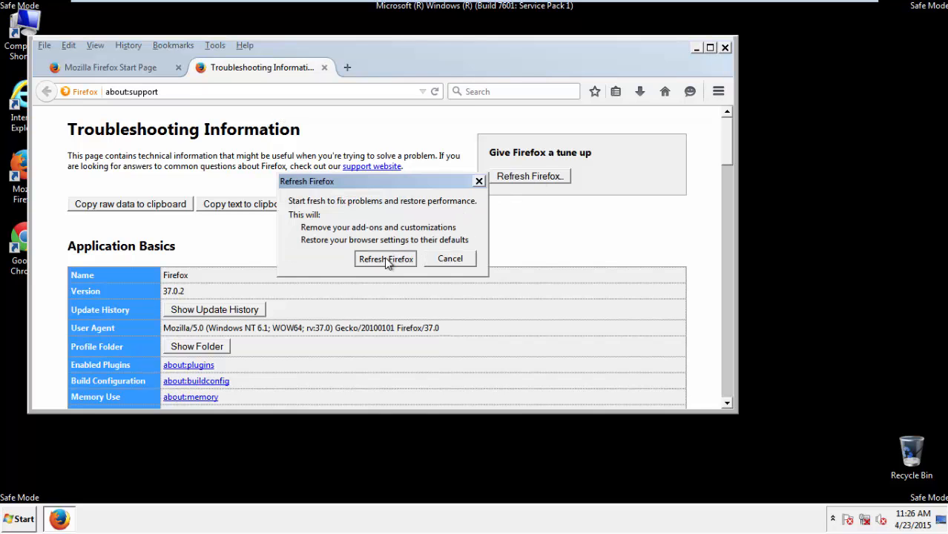
click(386, 258)
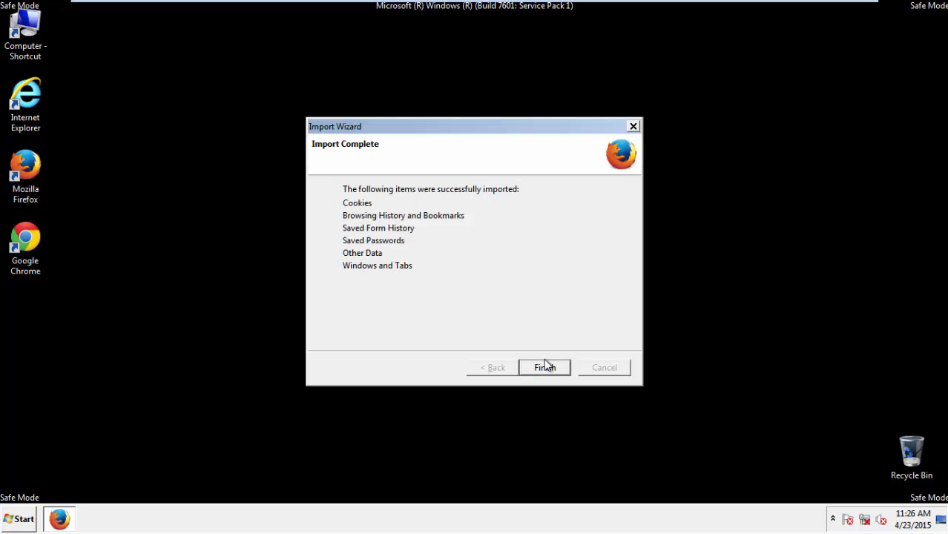
click(545, 368)
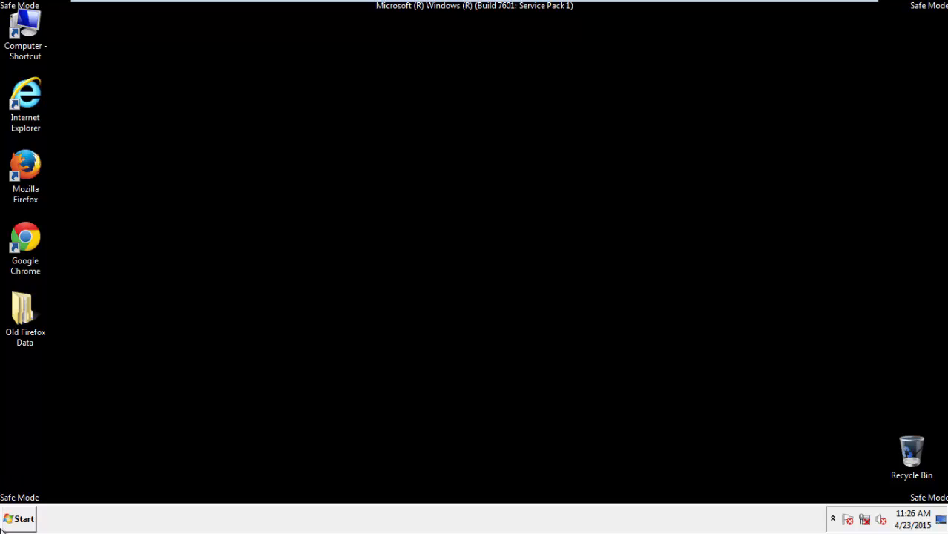
double_click(25, 245)
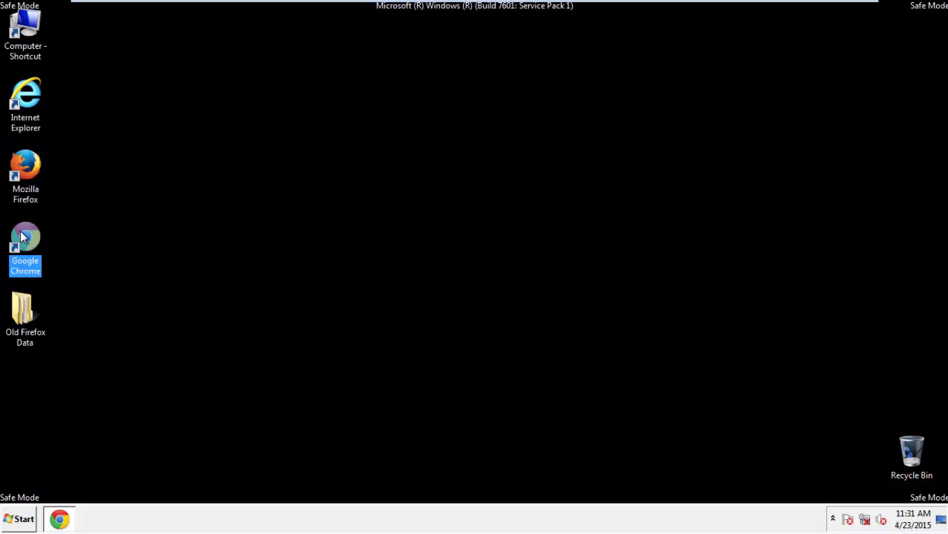
Step: Launch Chrome and go to its History page via the Settings menu
double_click(26, 245)
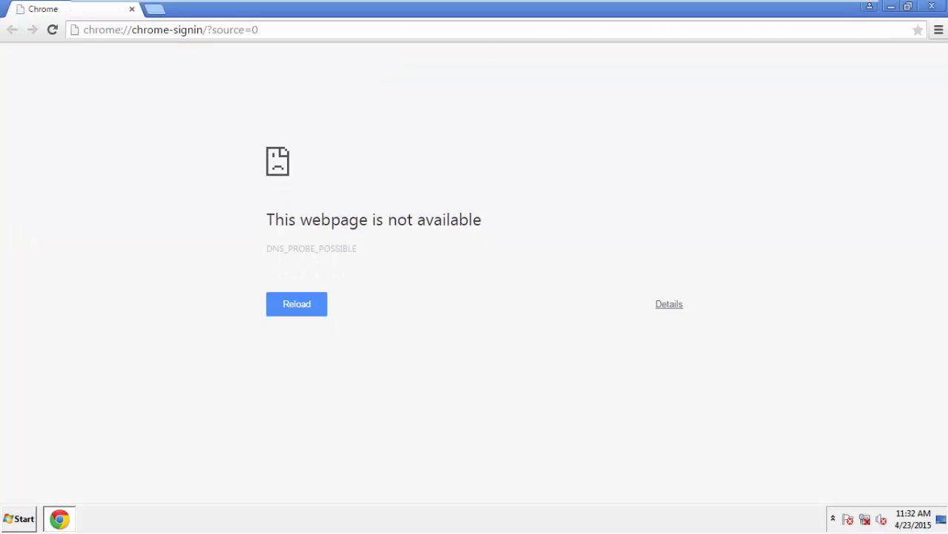
click(937, 30)
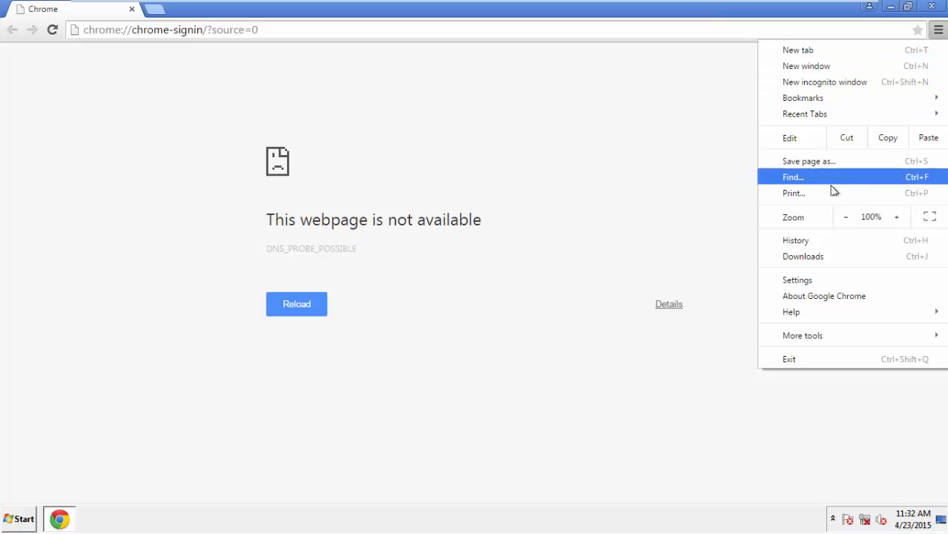
click(798, 278)
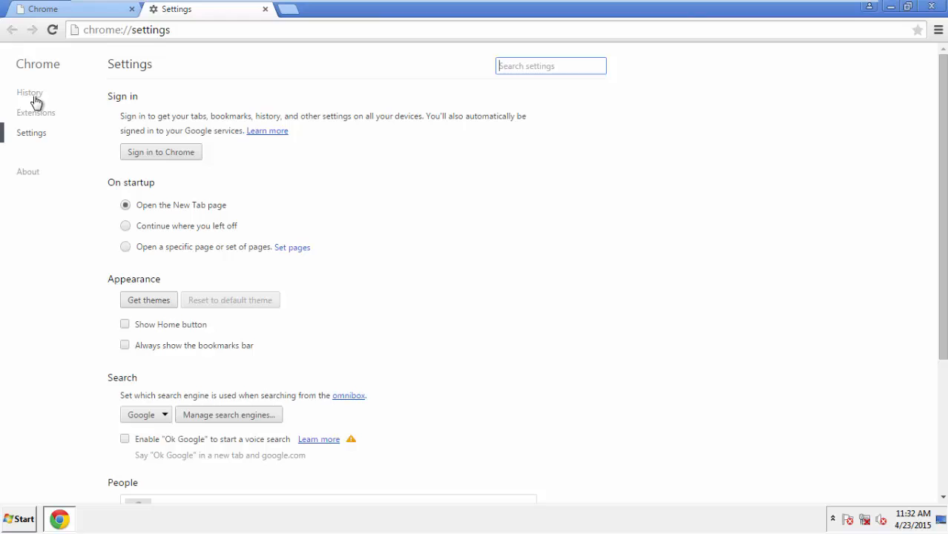
click(30, 92)
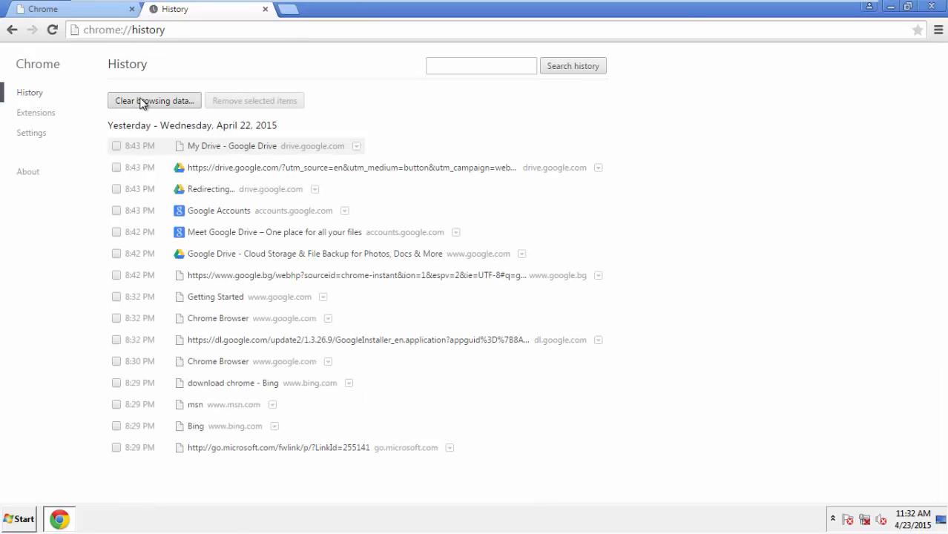
Step: Clear Chrome data since the beginning of time, including autofill, keeping passwords
click(155, 101)
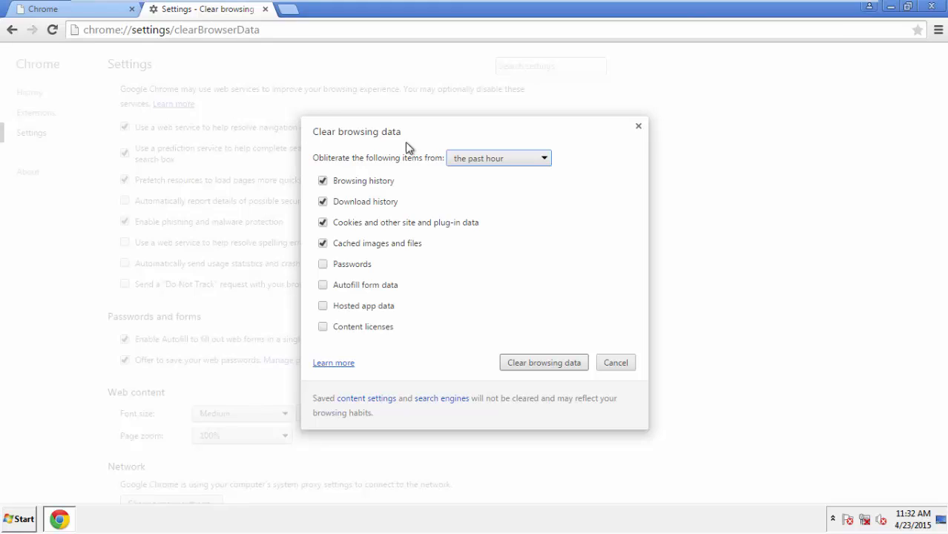
click(498, 157)
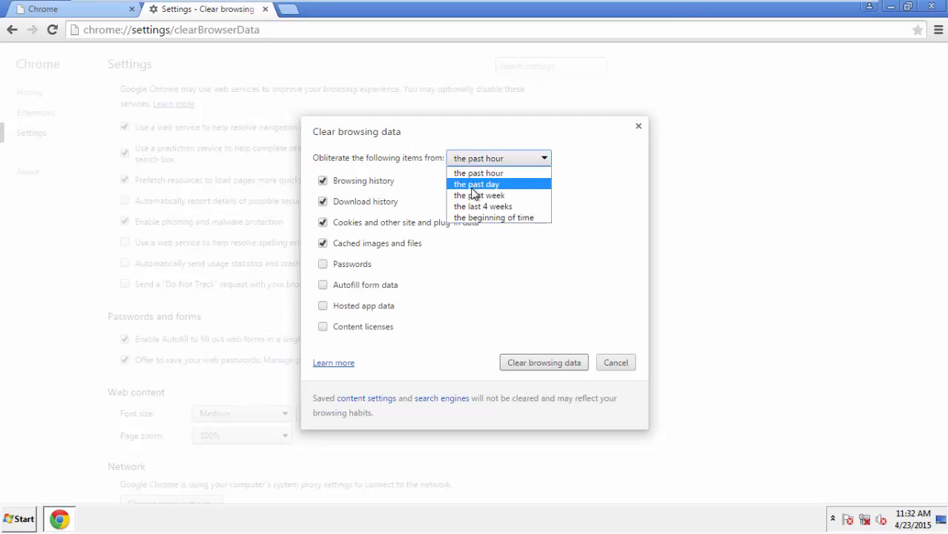
mouse_move(482, 184)
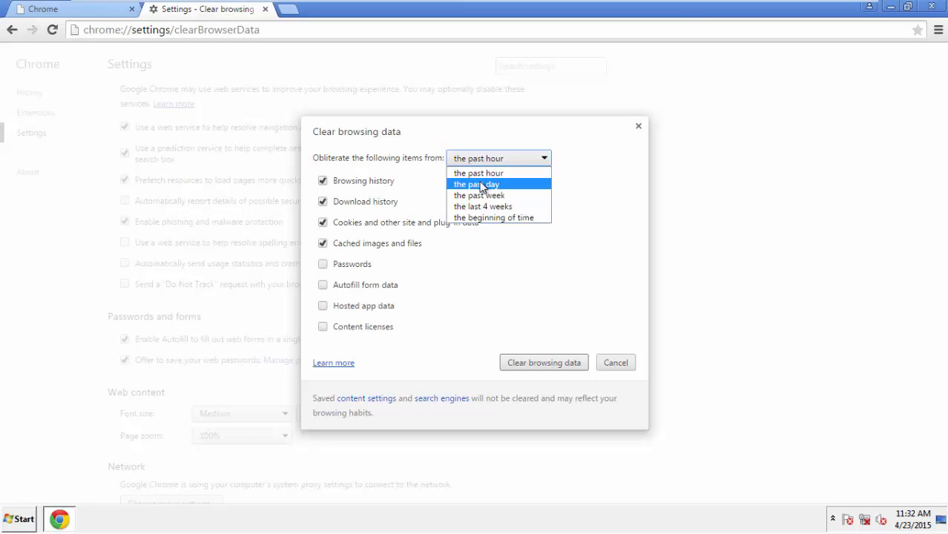
mouse_move(483, 207)
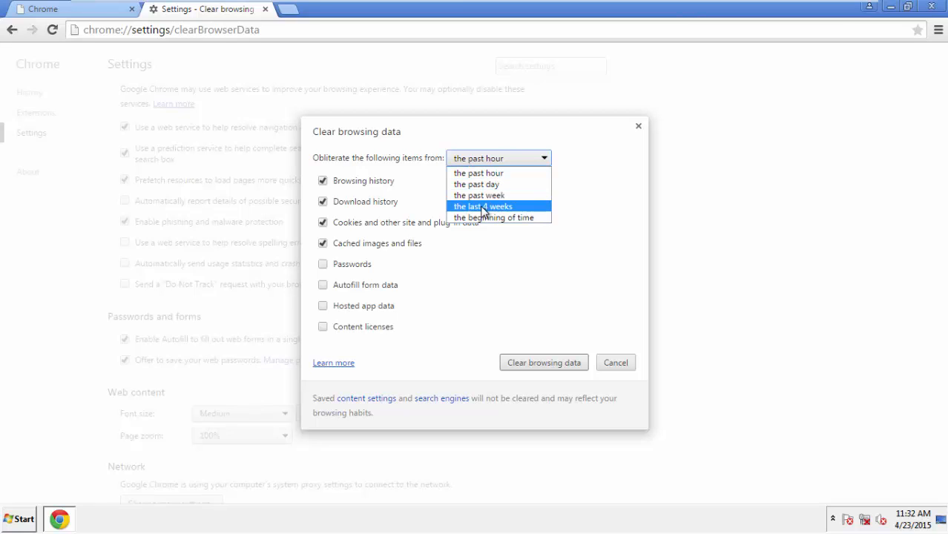
mouse_move(494, 216)
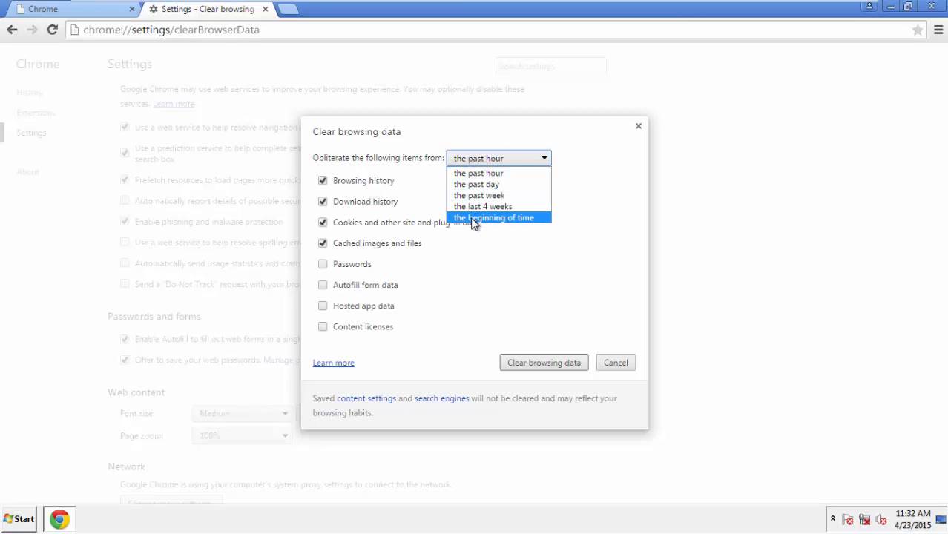
click(494, 217)
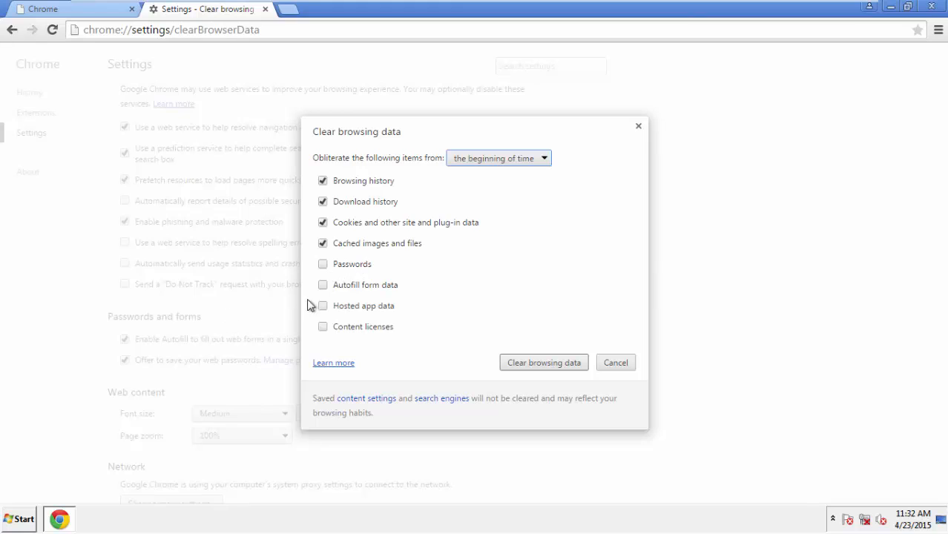
click(323, 285)
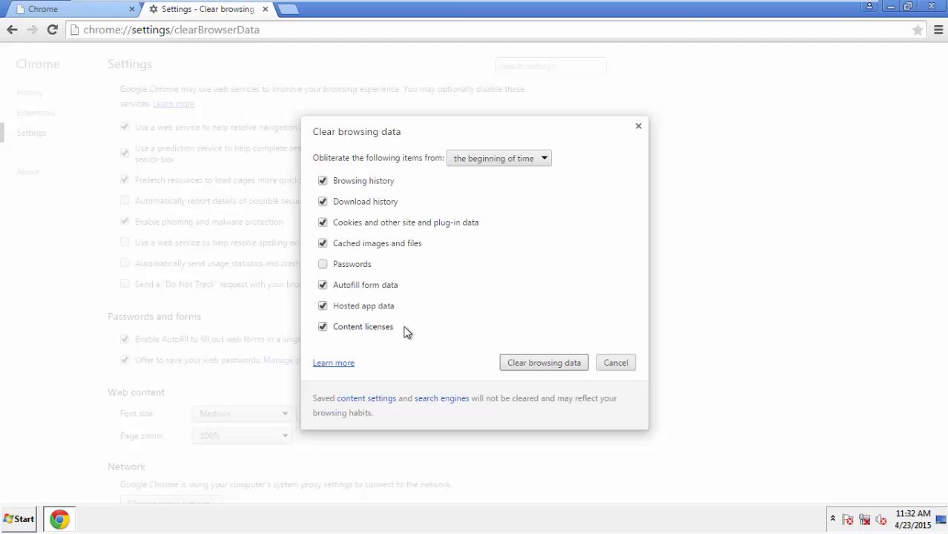
click(543, 362)
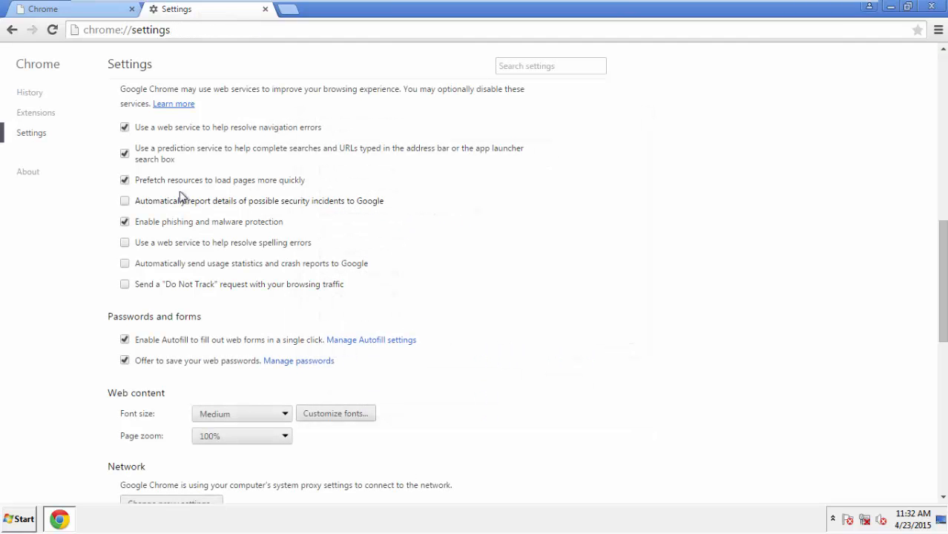
Step: Reset Chrome settings to their original defaults and confirm
scroll(down, 3)
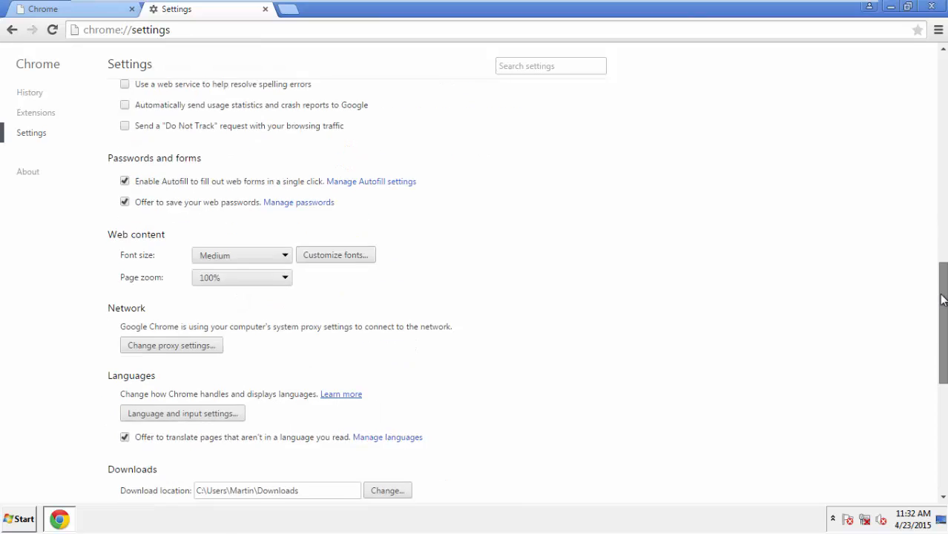
scroll(down, 3)
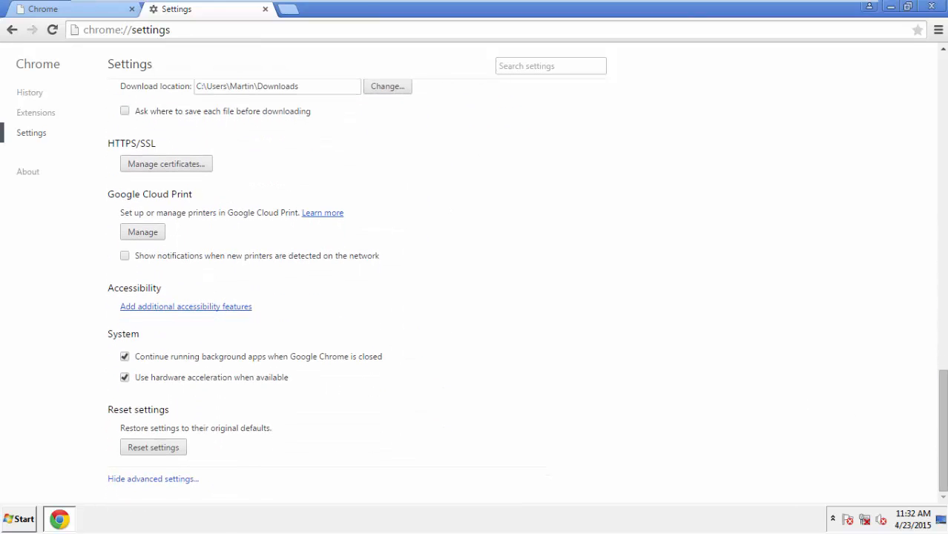
click(152, 446)
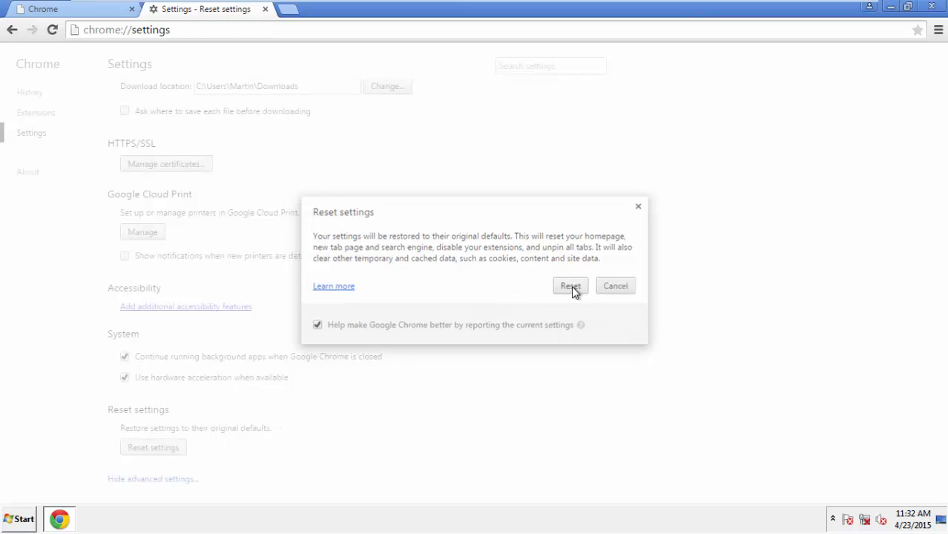
click(570, 285)
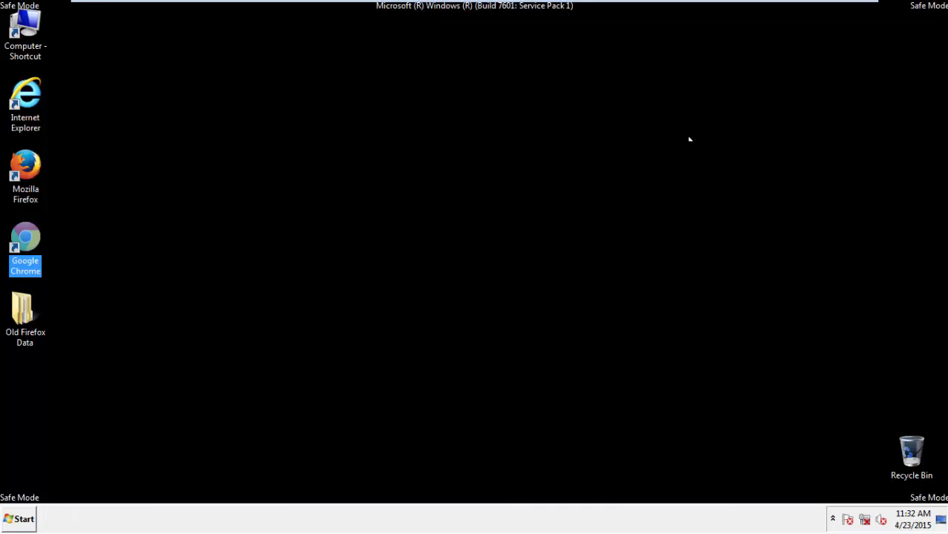
Step: Bring up the Start menu's shut-down choices to restart Windows
click(18, 519)
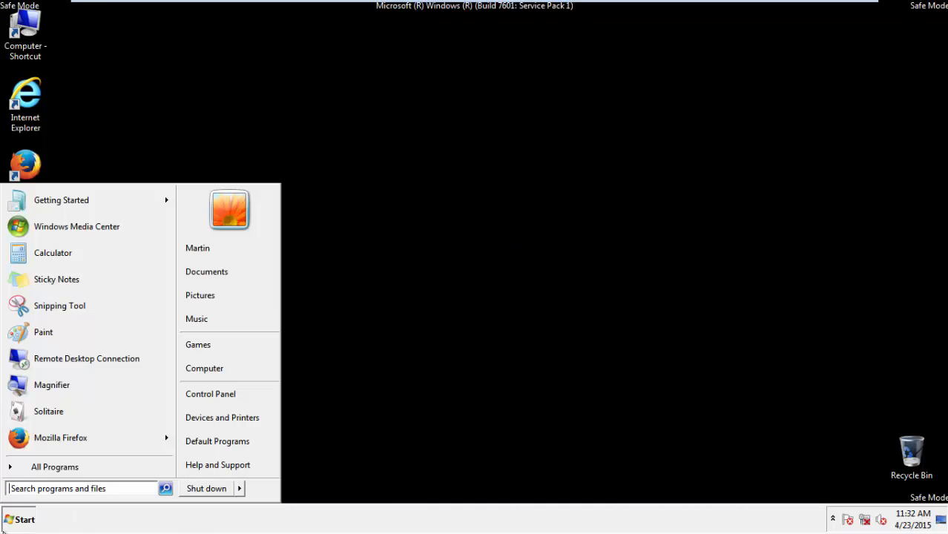
click(239, 488)
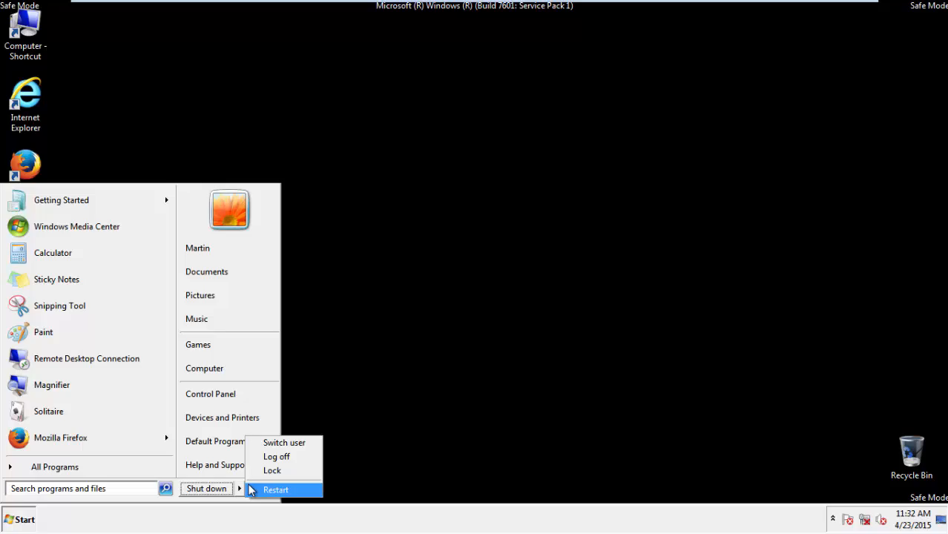